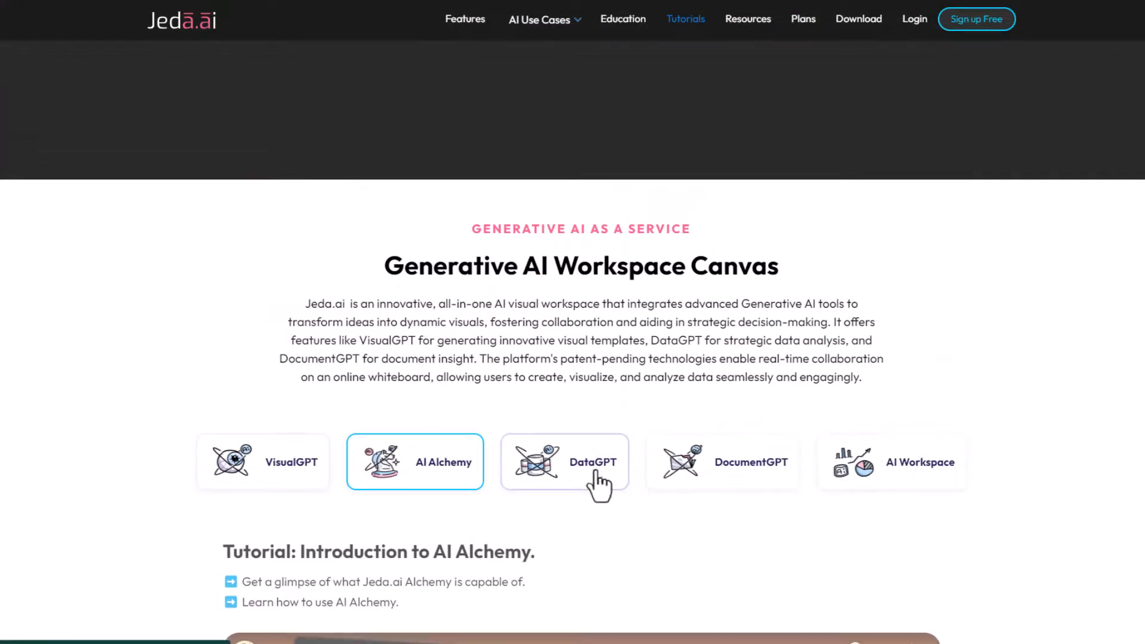
# - Show the DataGPT tutorial video on the Jeda.ai Tutorials page
pyautogui.click(564, 462)
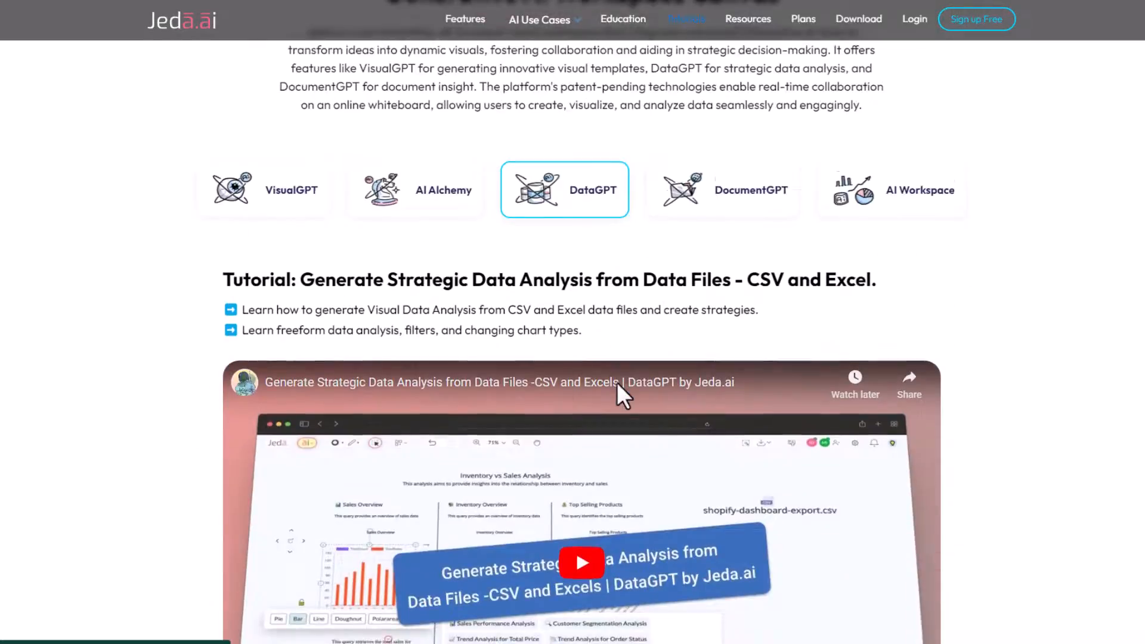
pyautogui.scroll(3)
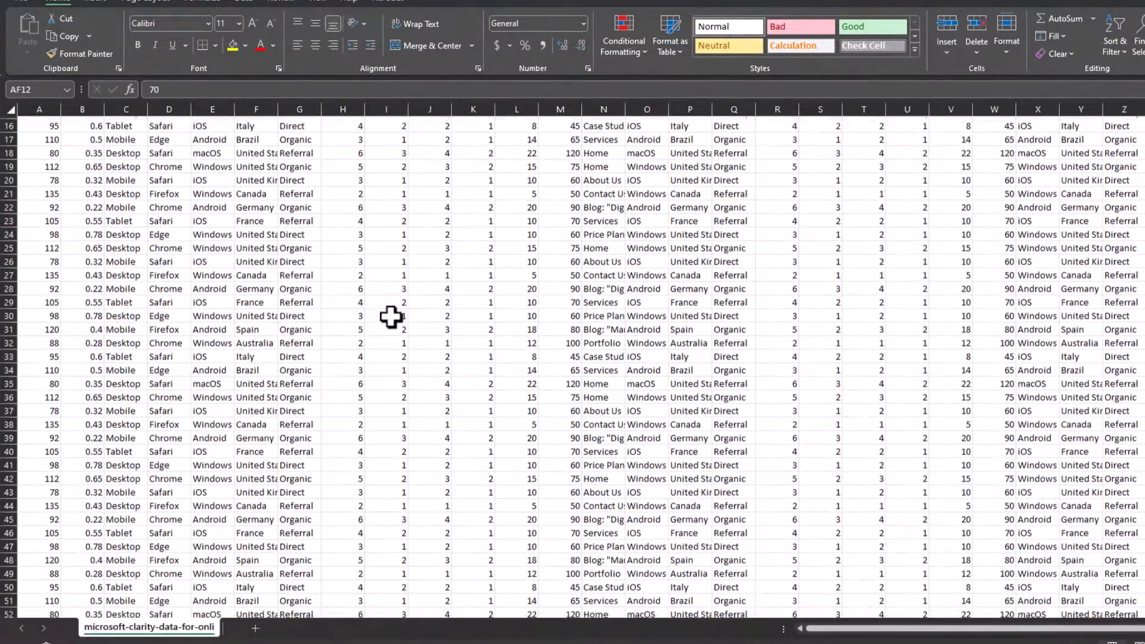
# - Scroll the Amazon affiliate Clarity CSV to review its Date-to-Revenue columns
pyautogui.scroll(3)
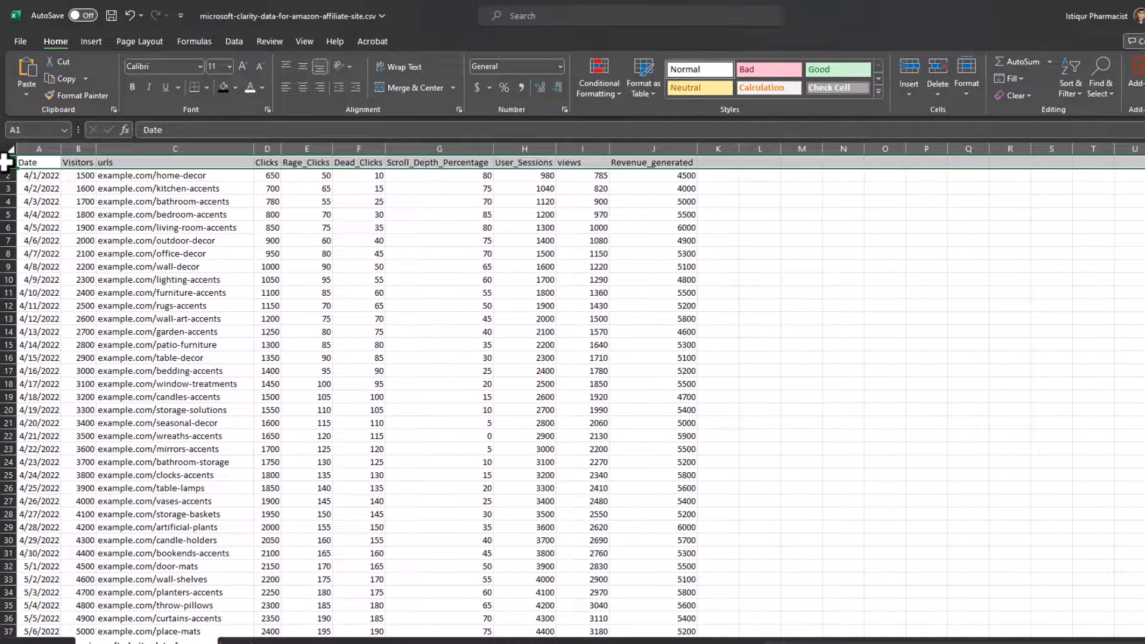
# - Rename the urls header in C1 to Page_URL
pyautogui.click(802, 279)
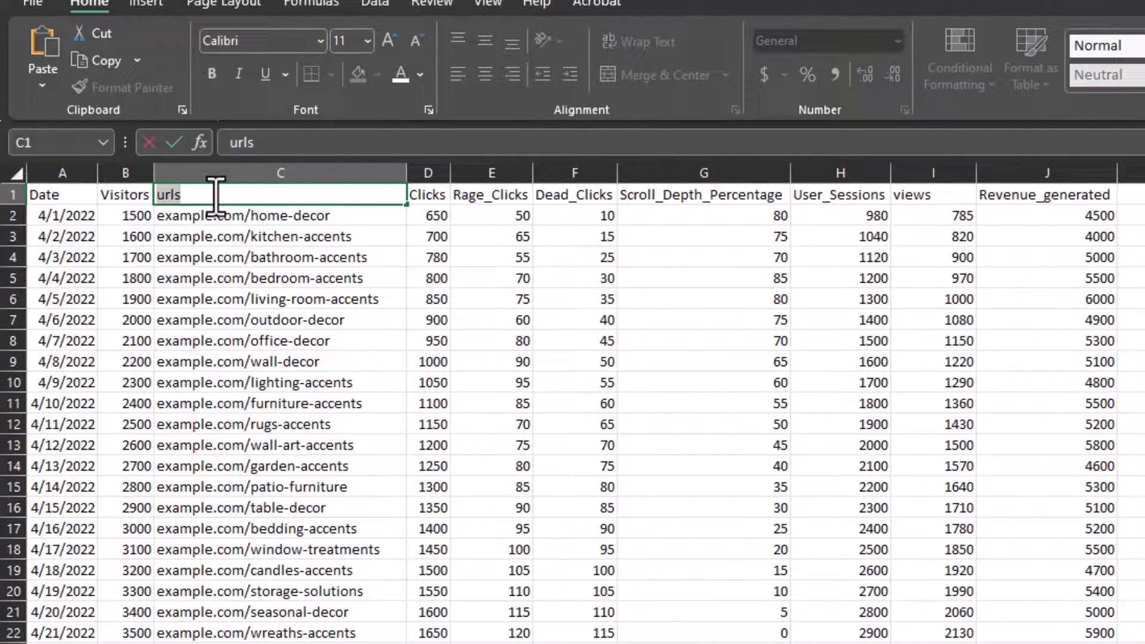
pyautogui.write('Page_URL')
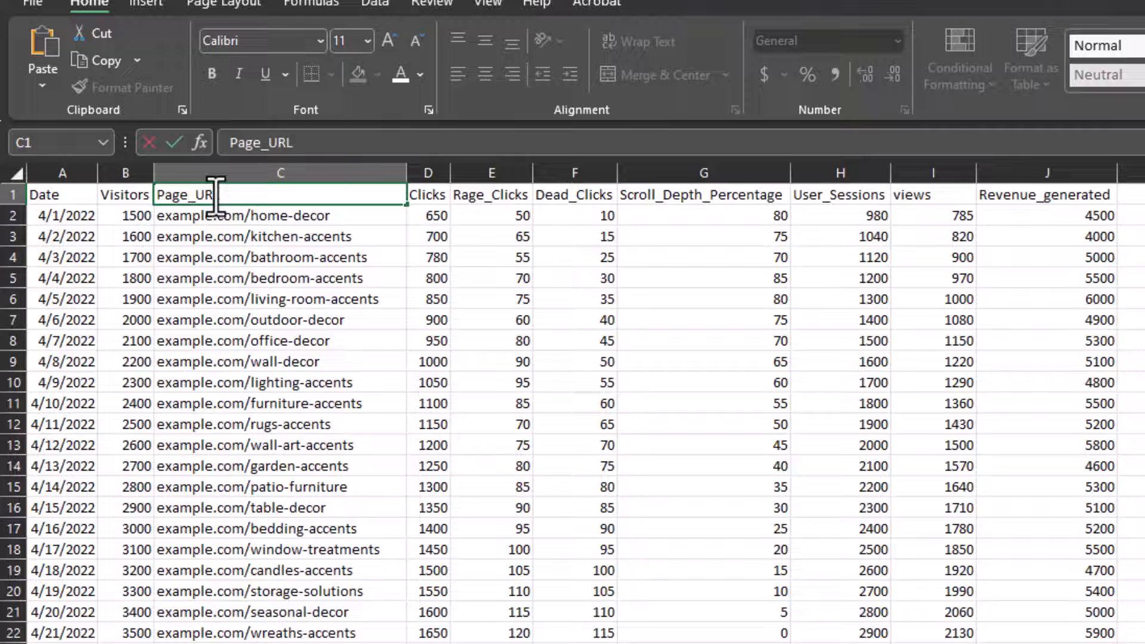
pyautogui.click(933, 195)
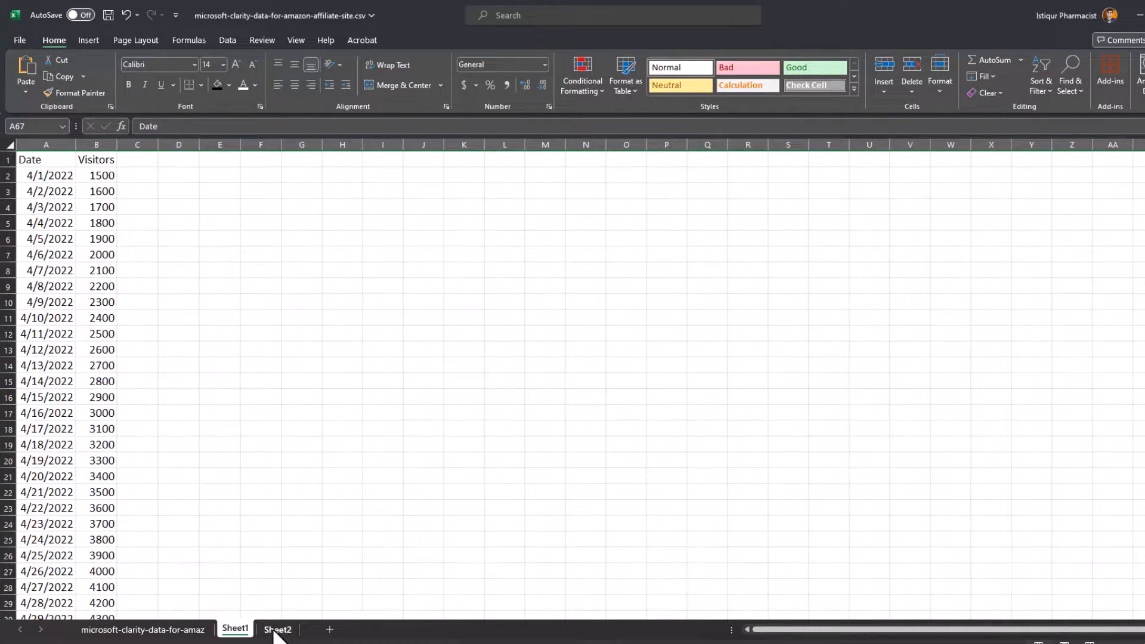
# - Copy the Sheet1 data into Sheet2 under User Behavior and Web Traffic headers
pyautogui.click(278, 629)
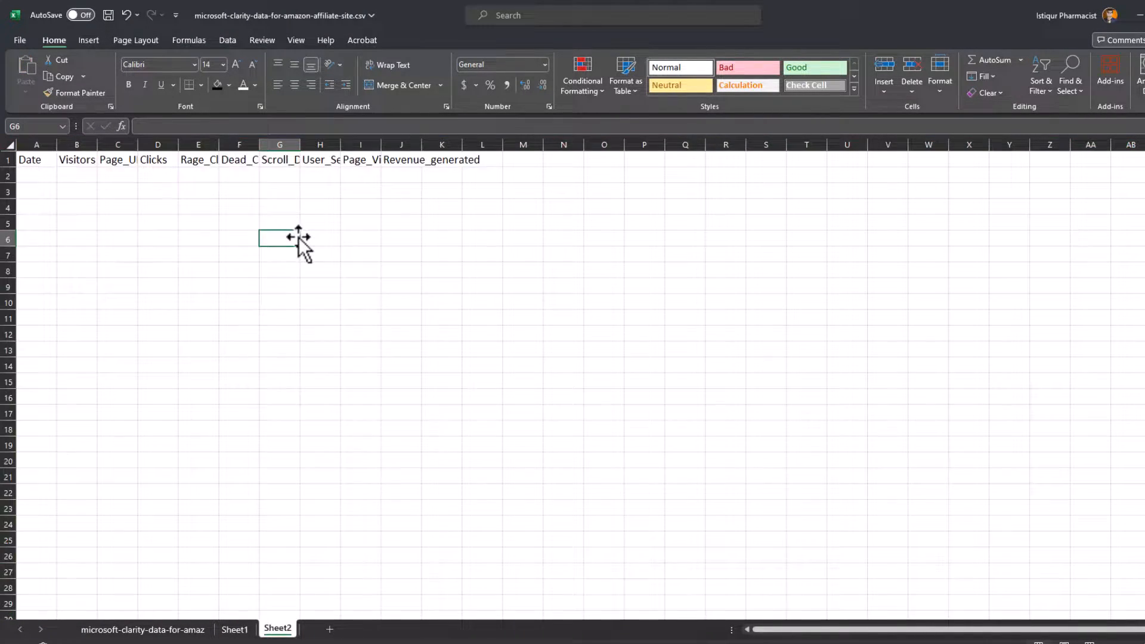
pyautogui.click(236, 628)
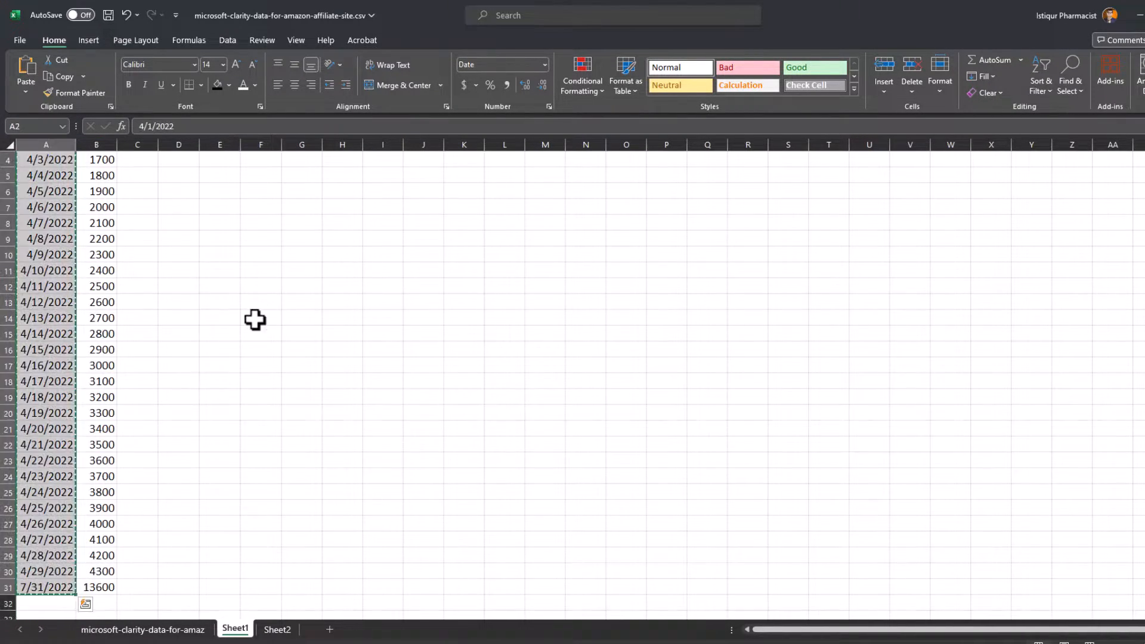
pyautogui.click(277, 628)
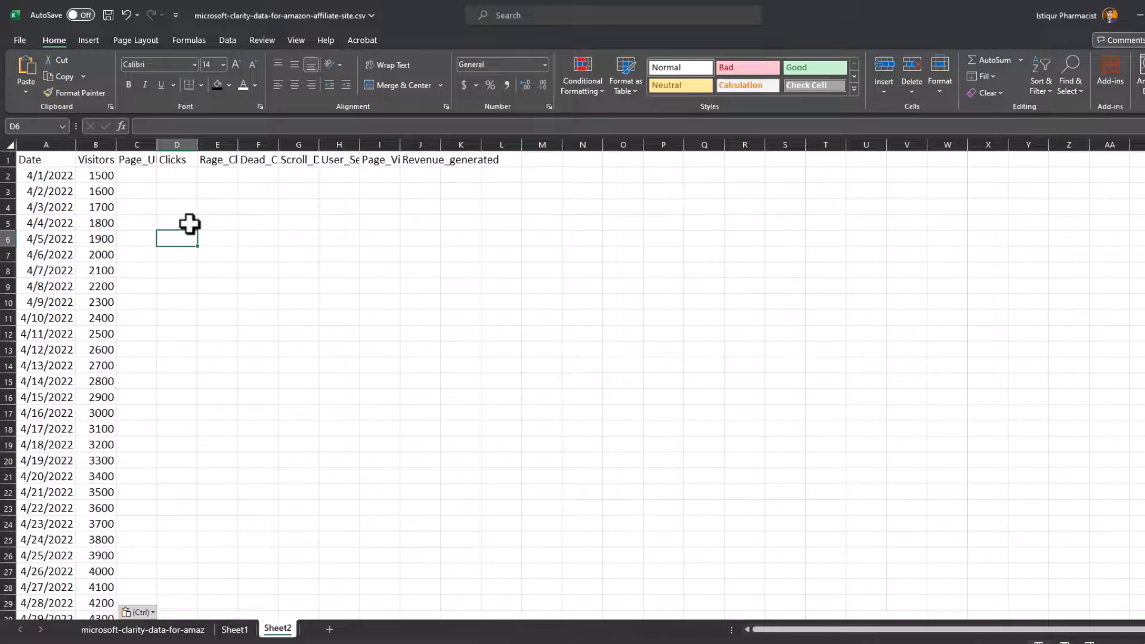
pyautogui.click(235, 629)
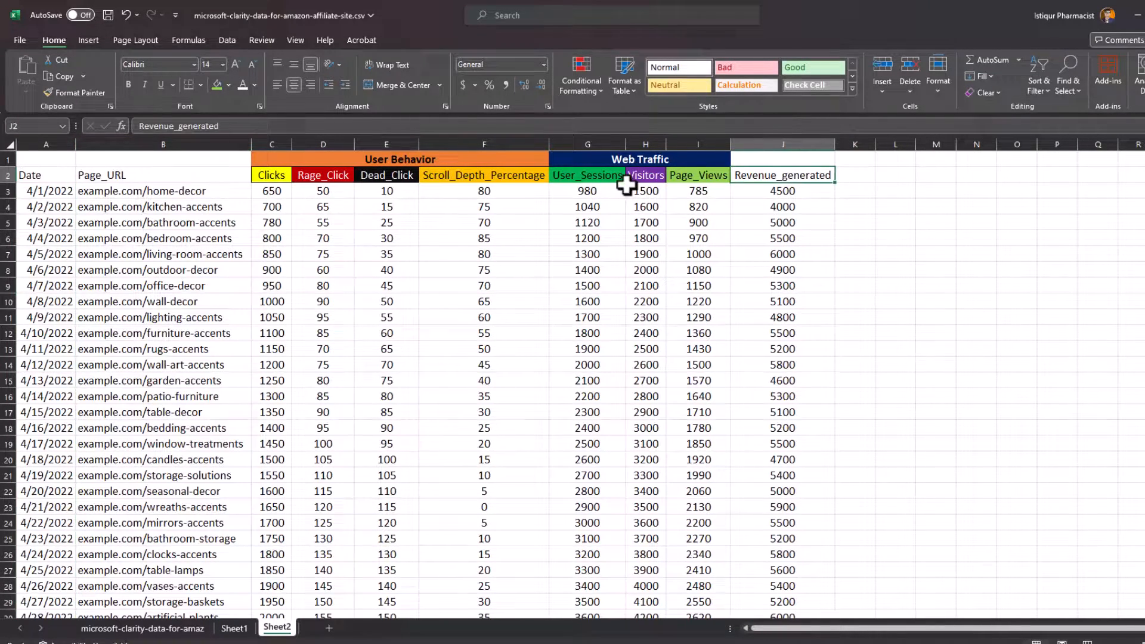
# - Switch to the Microsoft Clarity export workbook to copy its Insights block
pyautogui.click(977, 237)
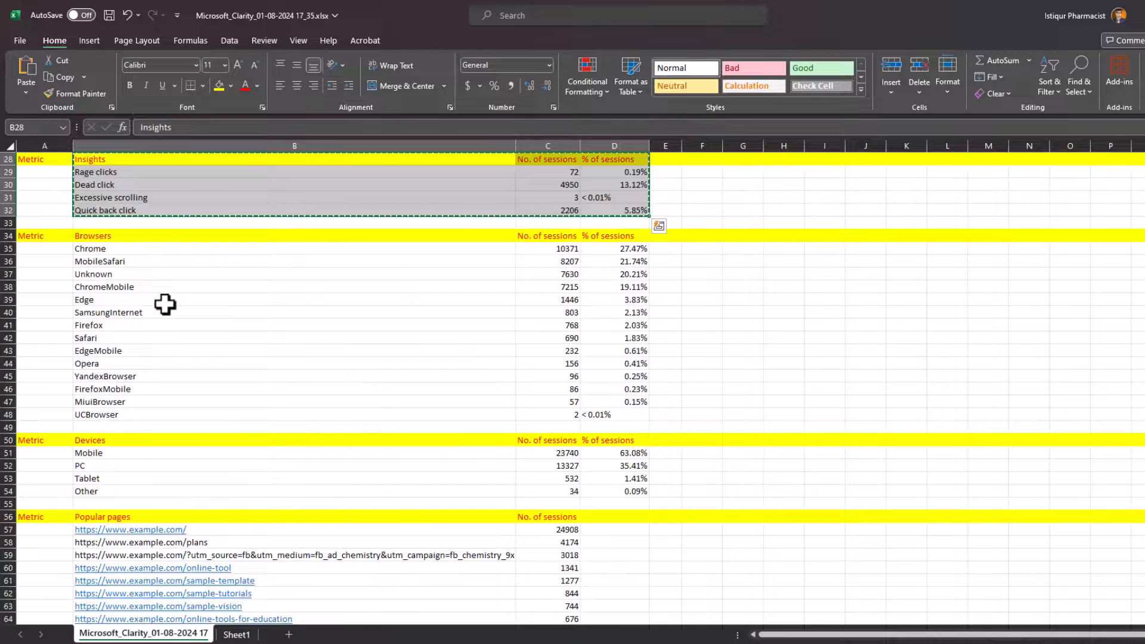
# - Paste the Browsers, Devices and Popular pages tables onto separate new sheets
pyautogui.click(287, 634)
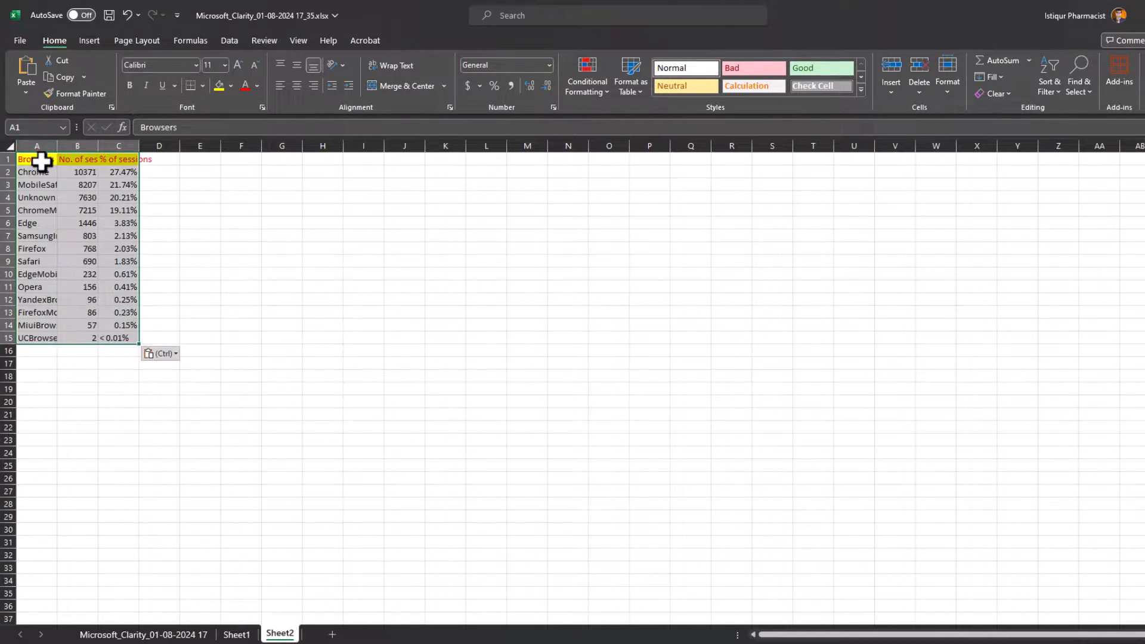
pyautogui.click(332, 633)
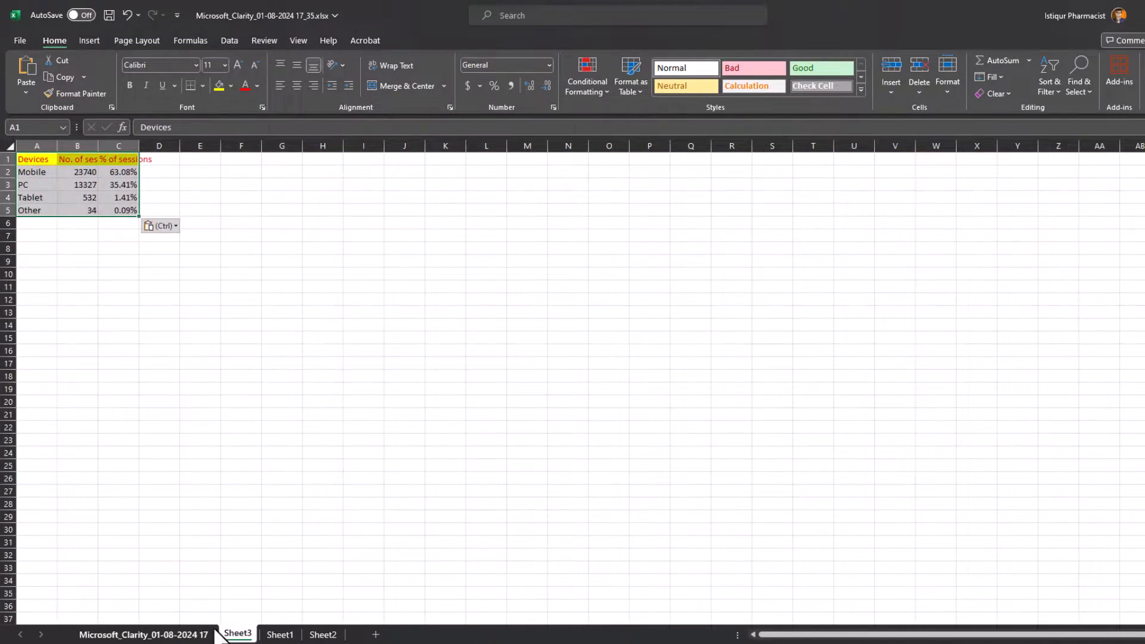
pyautogui.click(375, 633)
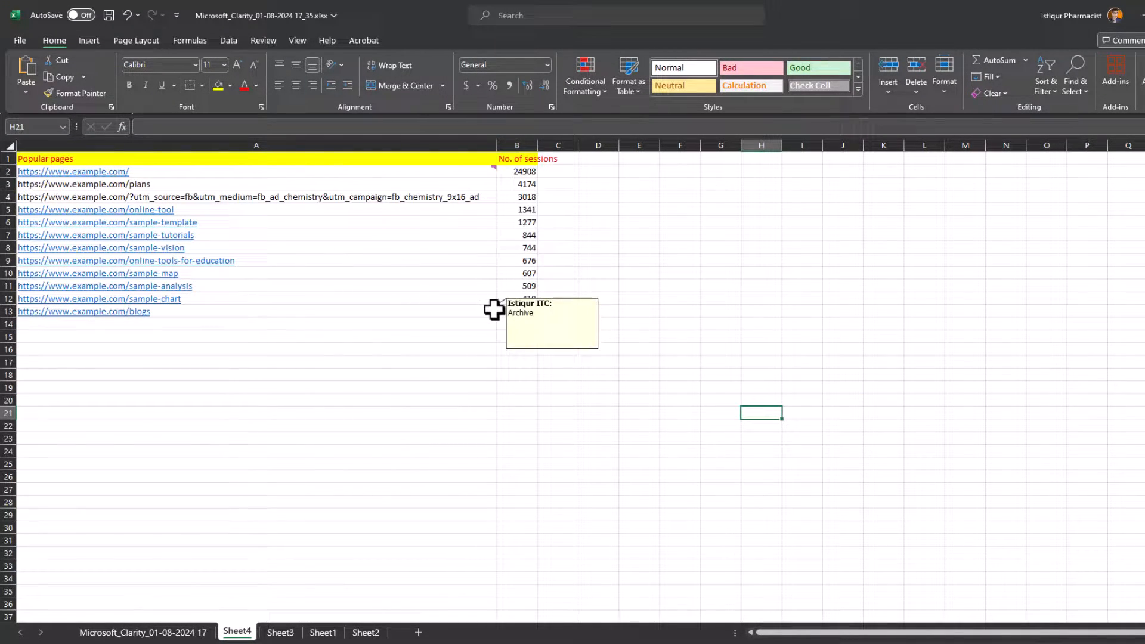
# - Delete the Archive comment from the commented cell
pyautogui.rightClick(73, 171)
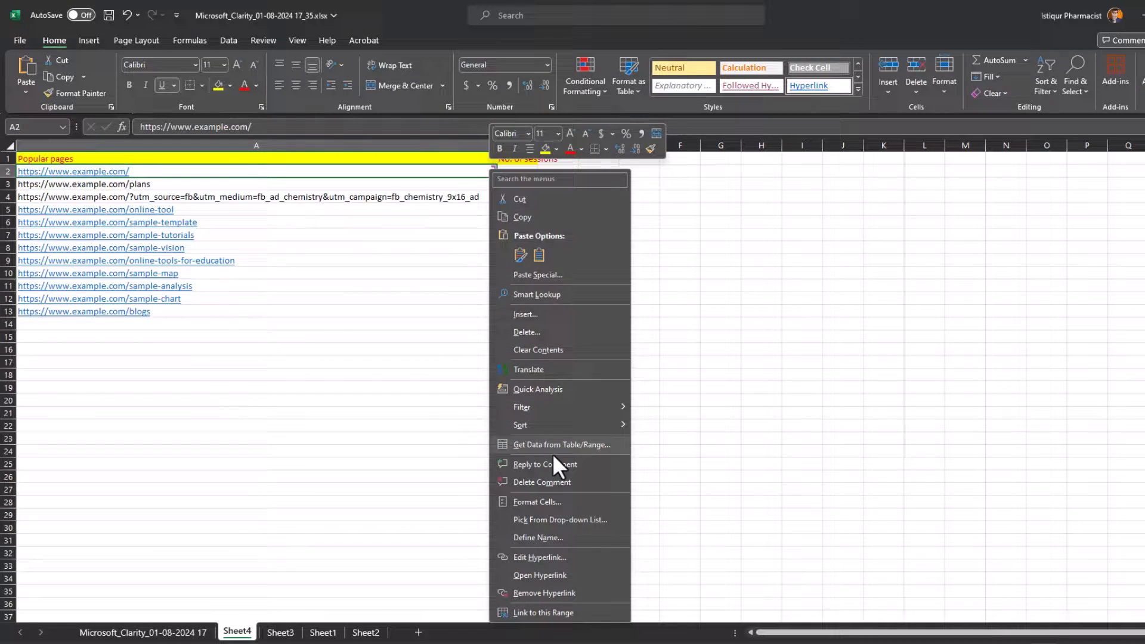
pyautogui.rightClick(83, 311)
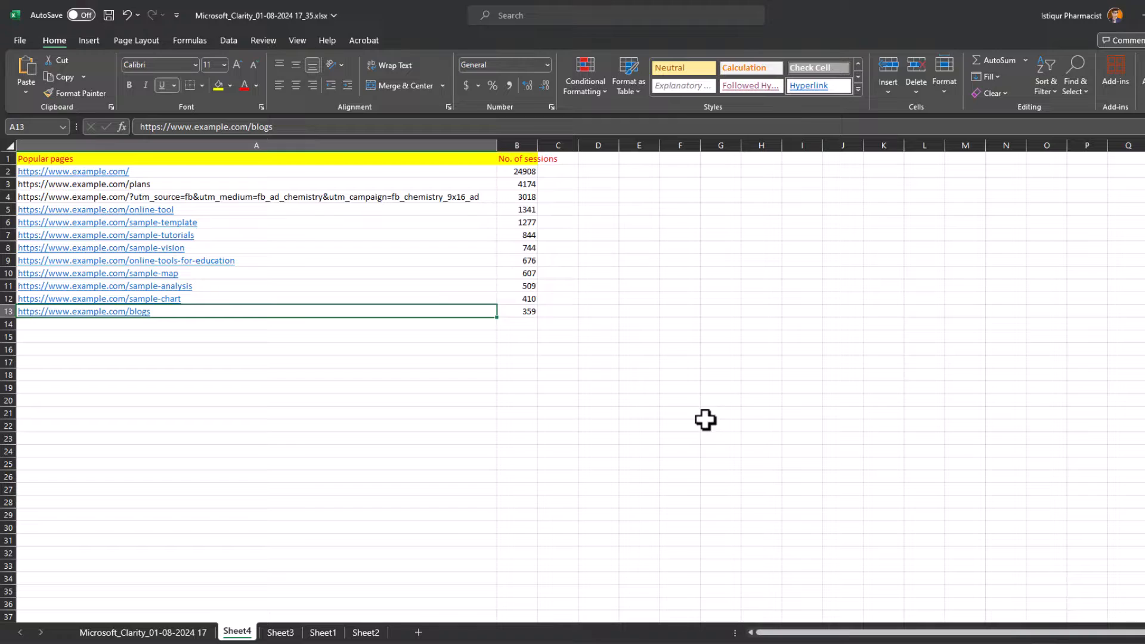
# - Rename the exported Clarity file and view the two workbooks side by side
pyautogui.rightClick(201, 107)
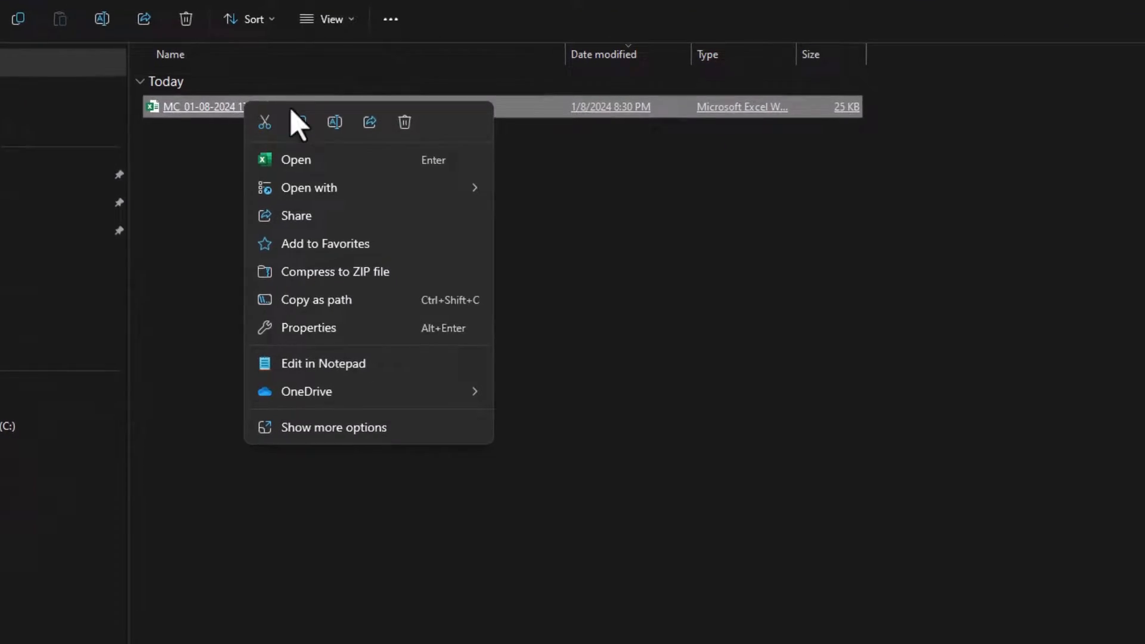
pyautogui.click(333, 122)
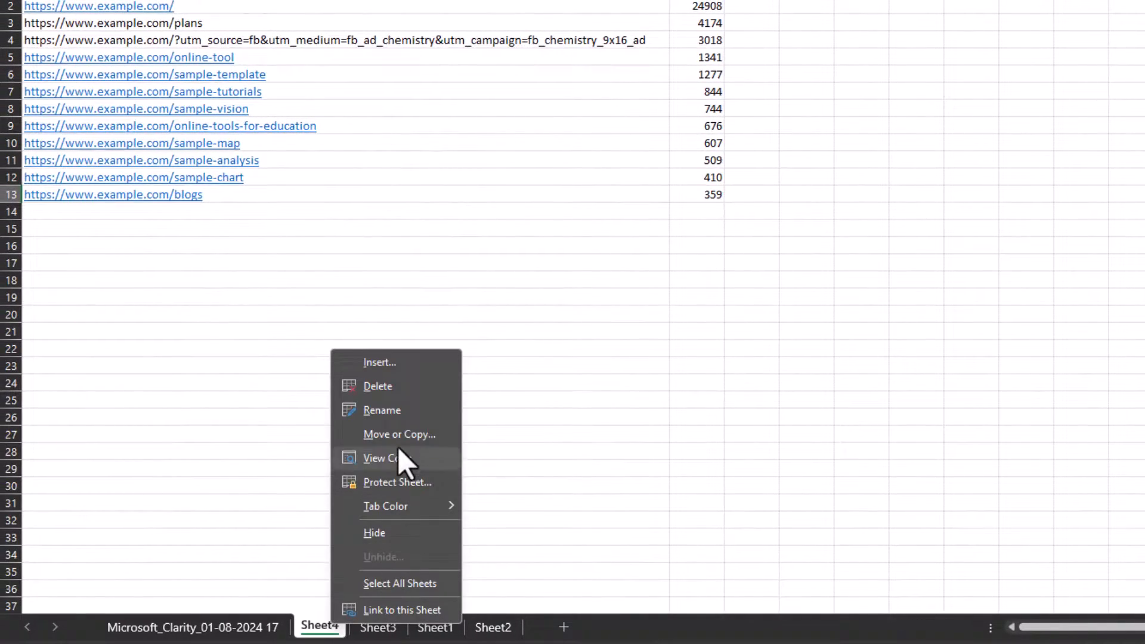
pyautogui.click(382, 409)
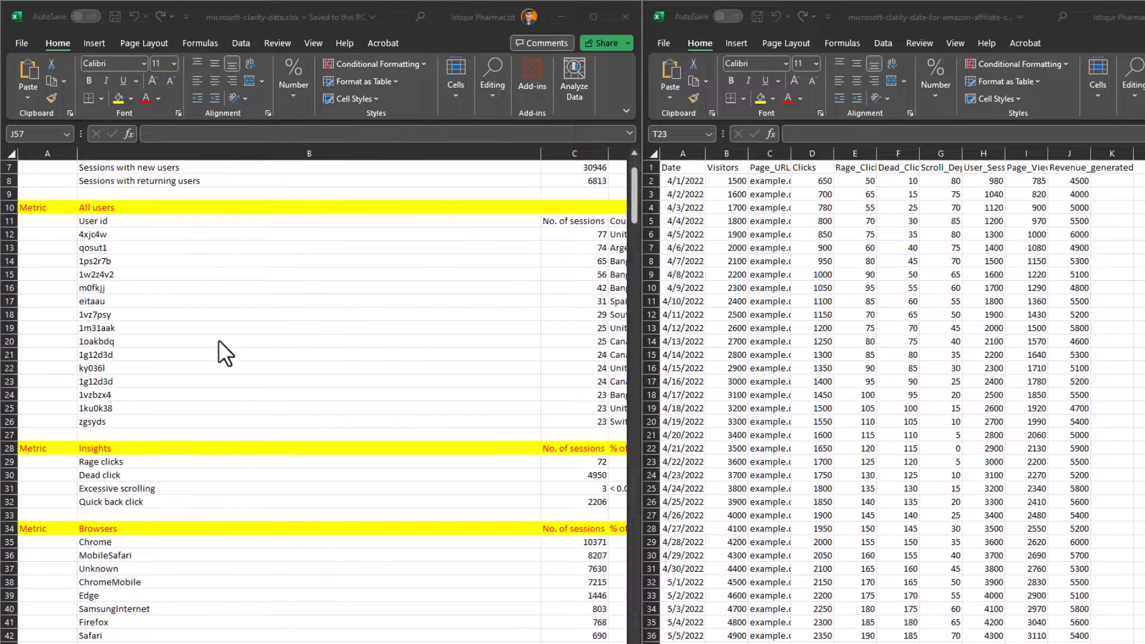
pyautogui.scroll(-3)
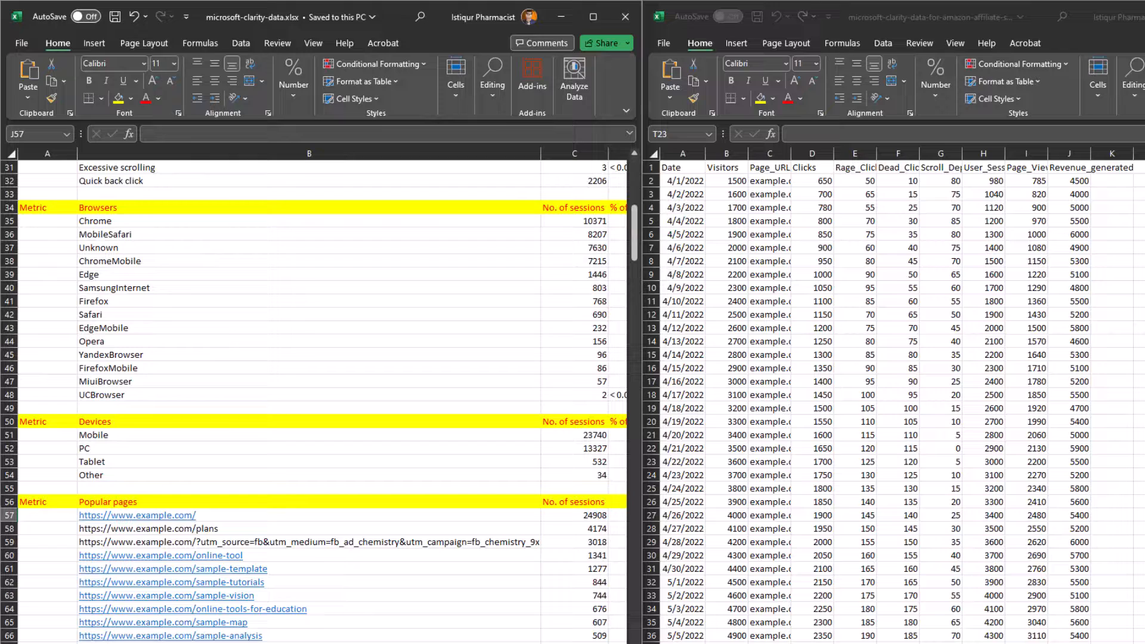